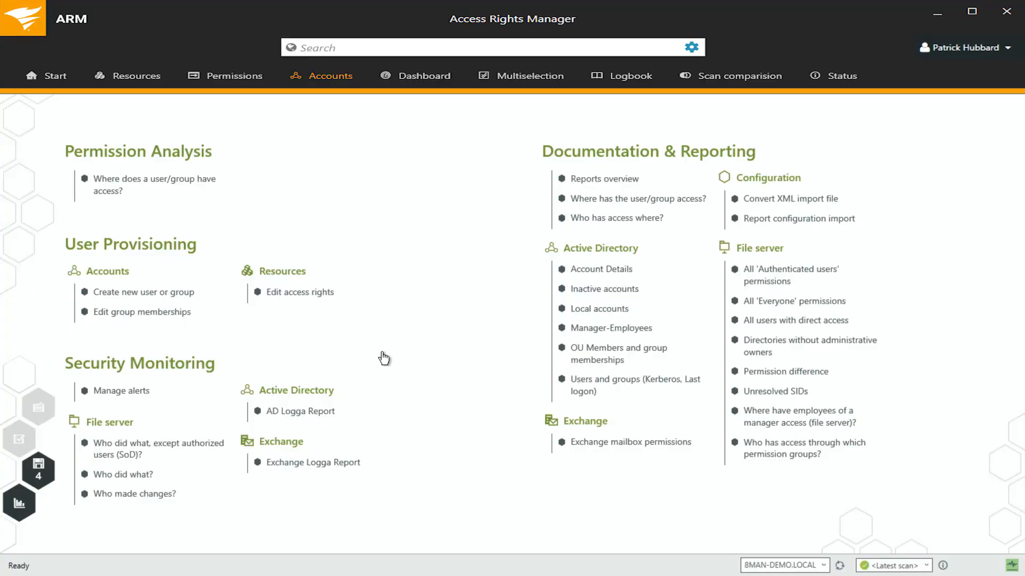
mouse_move(462, 336)
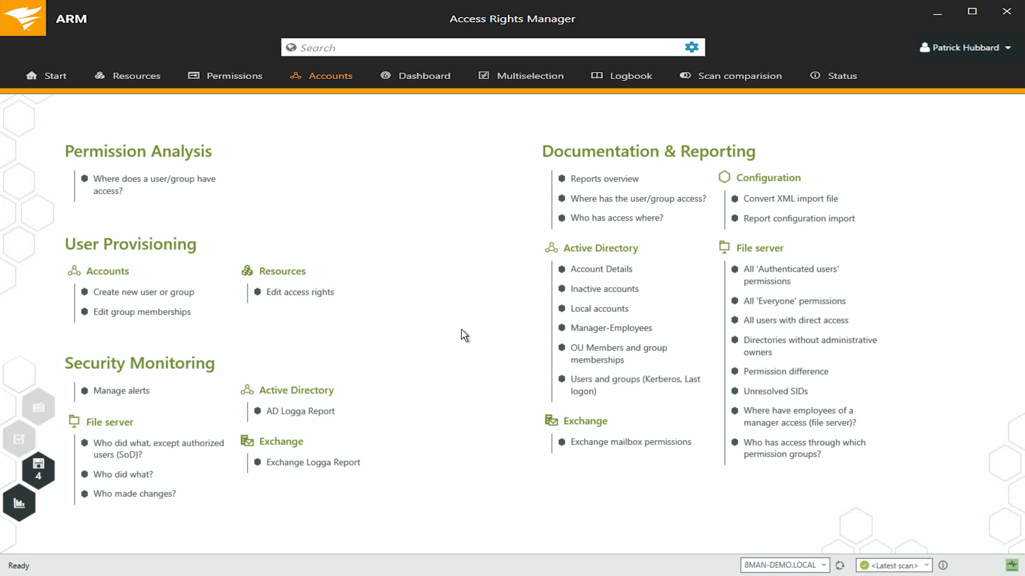
mouse_move(432, 308)
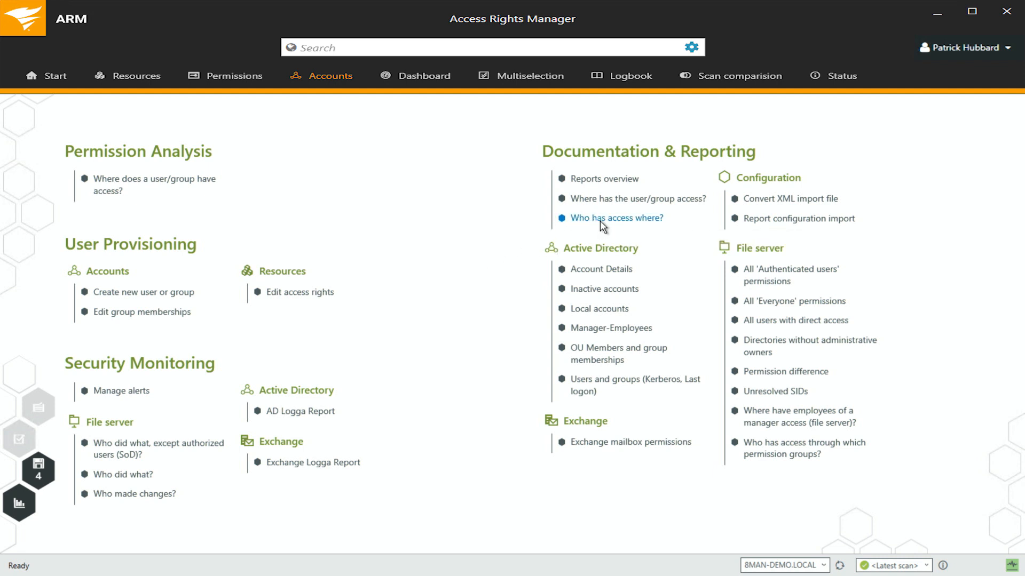
Set up the 'Who has access where?' report with the title 'Marketing'
click(618, 218)
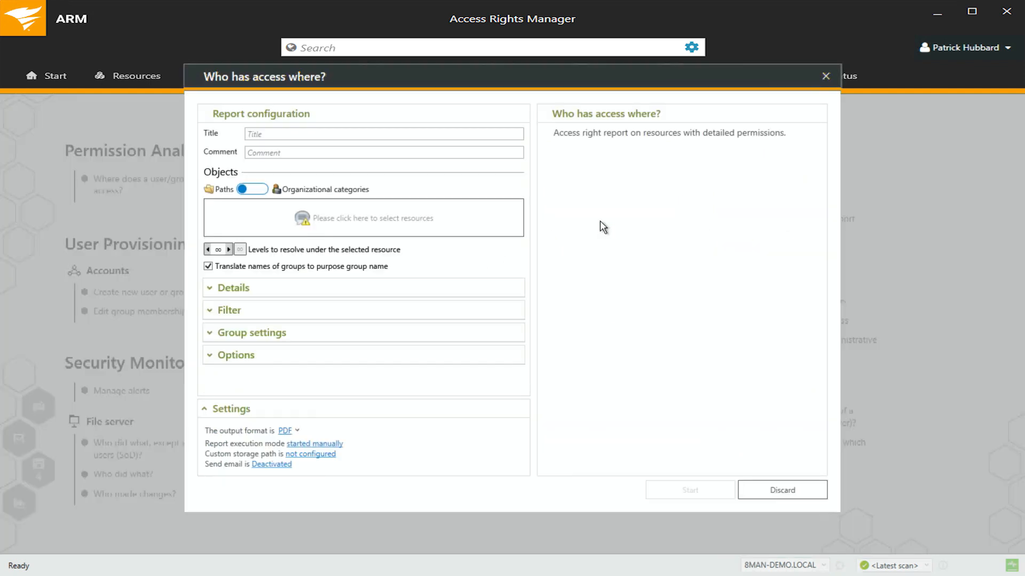
click(383, 134)
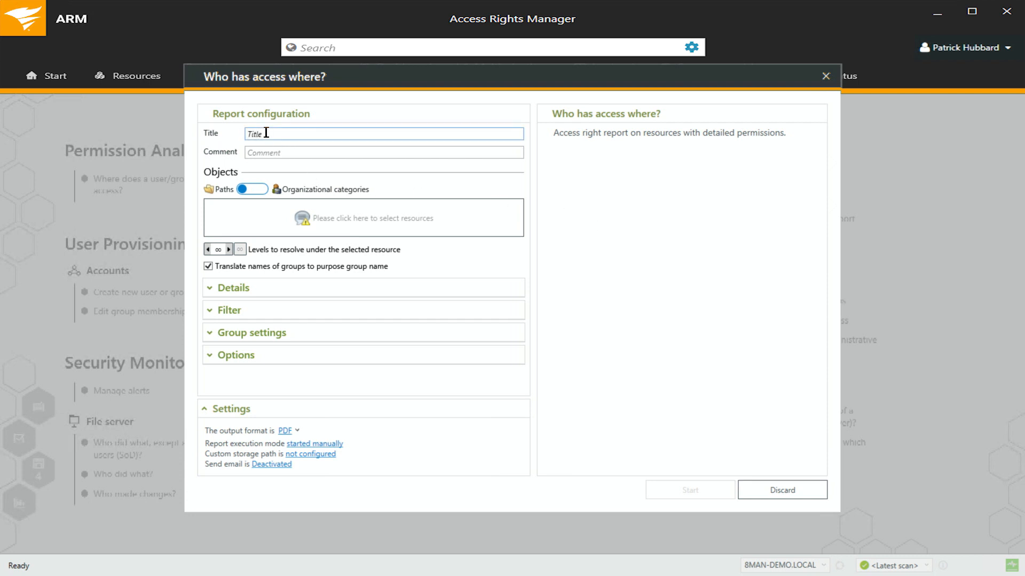
text(Marketin)
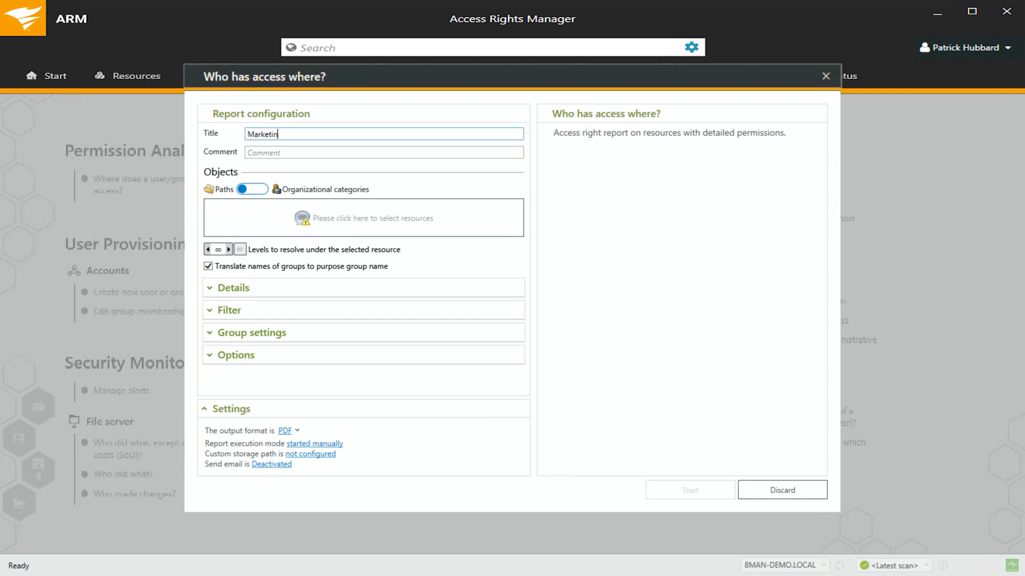
text(g)
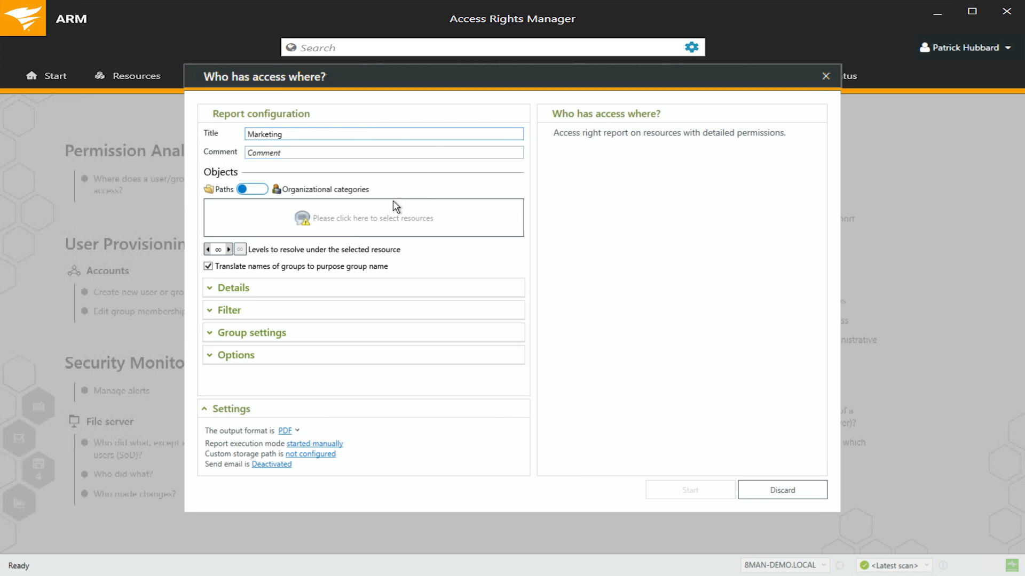
click(371, 217)
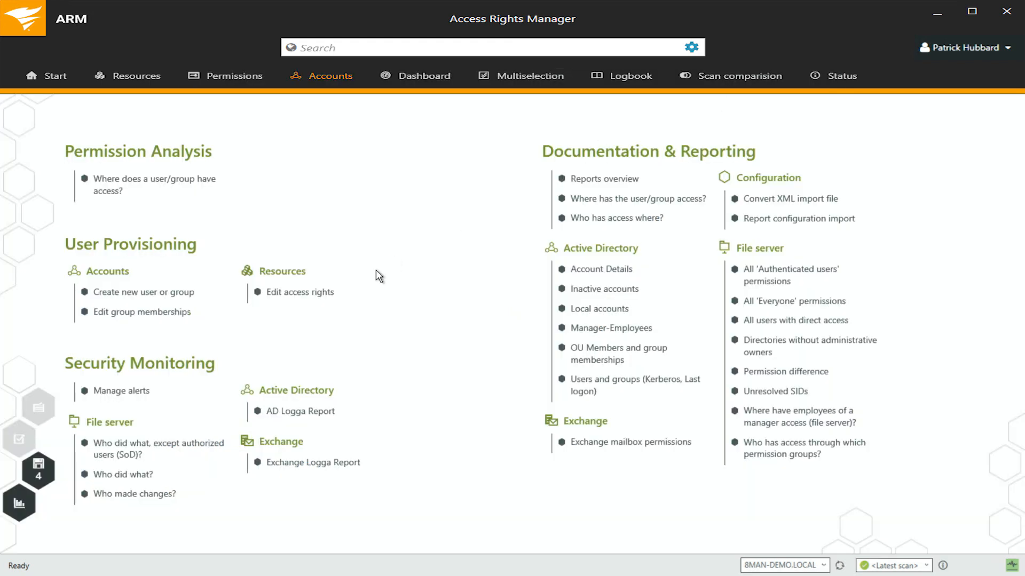
mouse_move(143, 87)
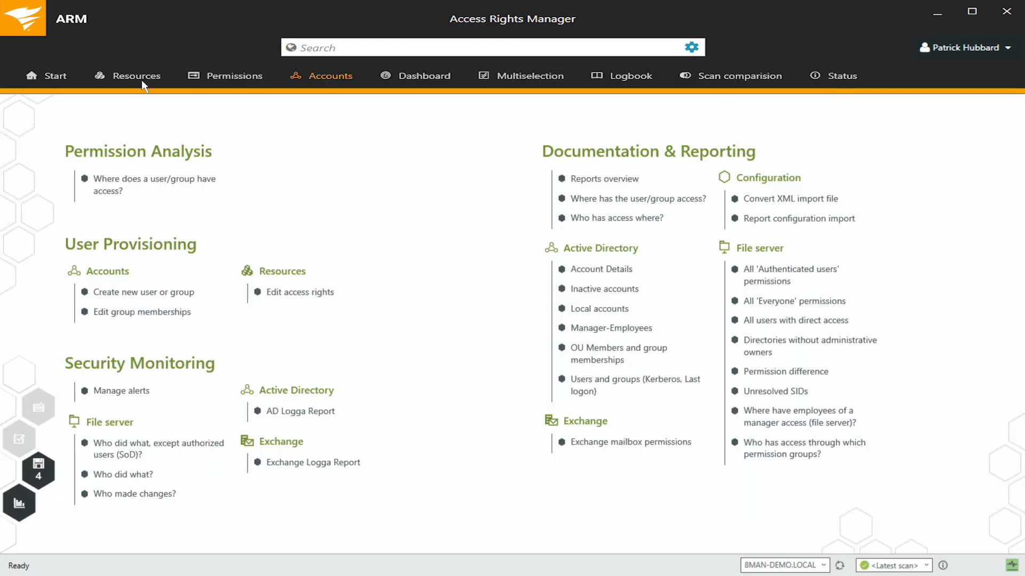
Browse Resources and show the permissions on the Marketing share under srv-8man
click(136, 76)
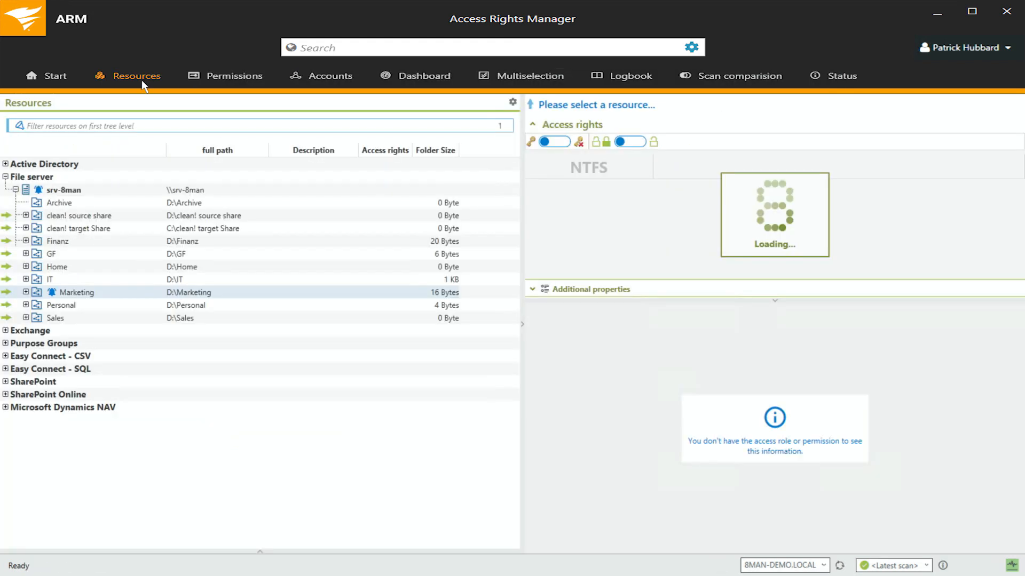
click(76, 293)
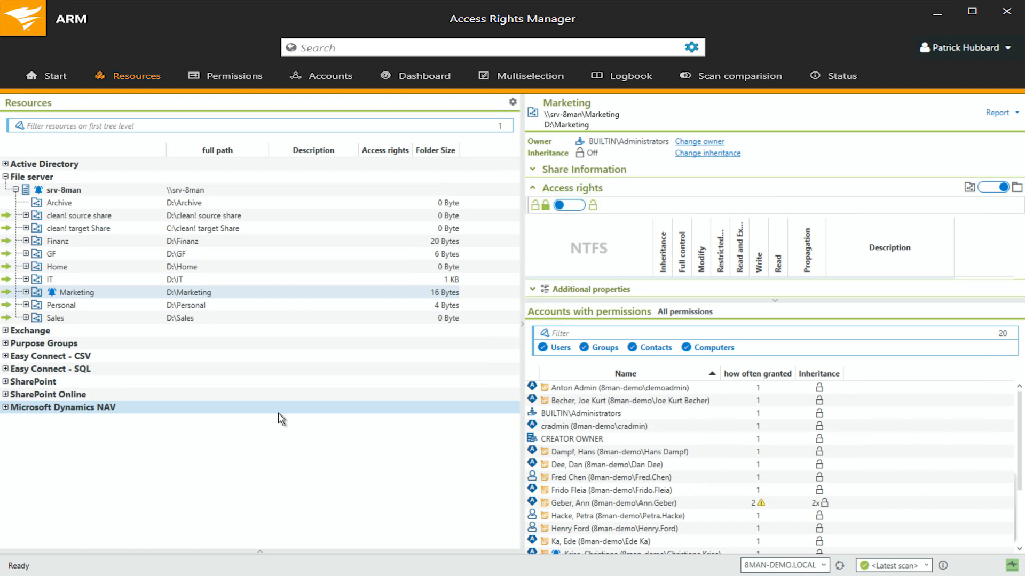
mouse_move(247, 416)
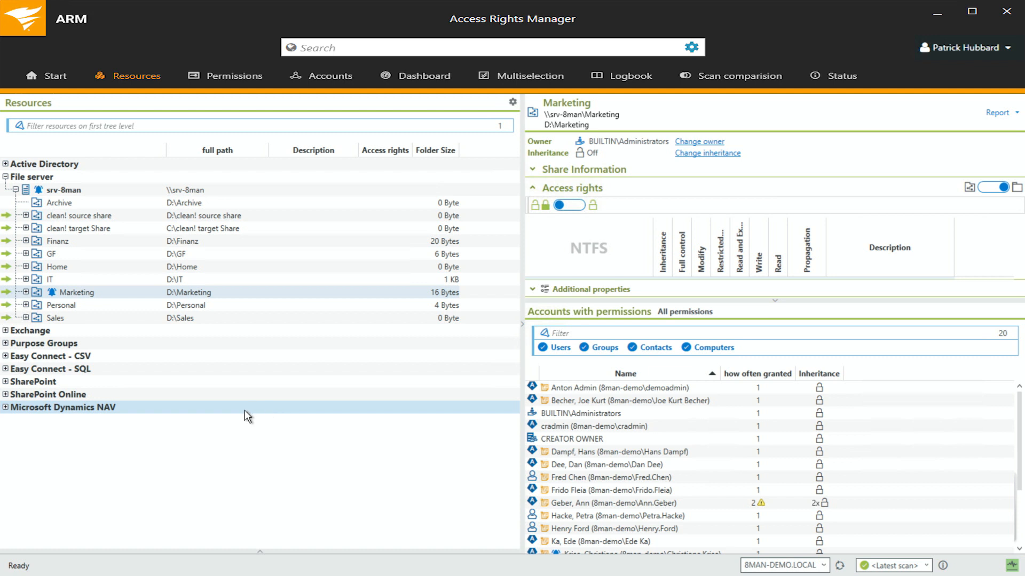
mouse_move(208, 376)
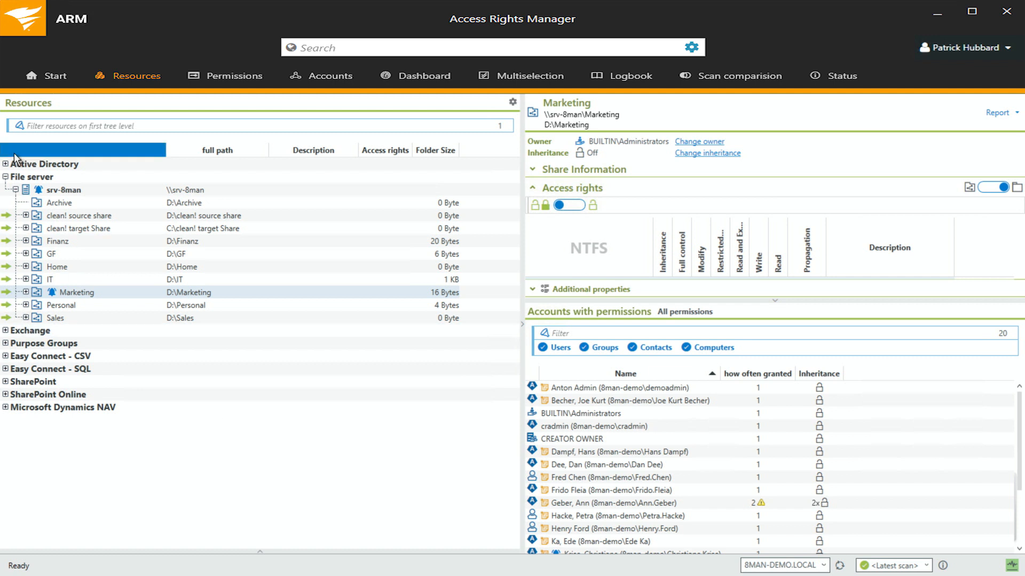
Expand Active Directory and Builtin, then search for the admin account starting with 'An'
click(5, 164)
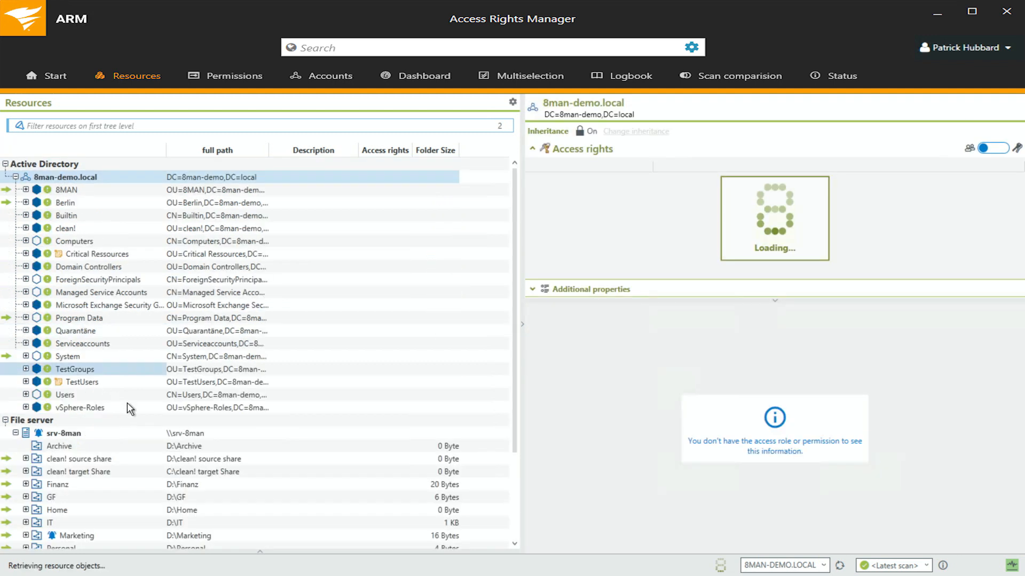
scroll(down, 3)
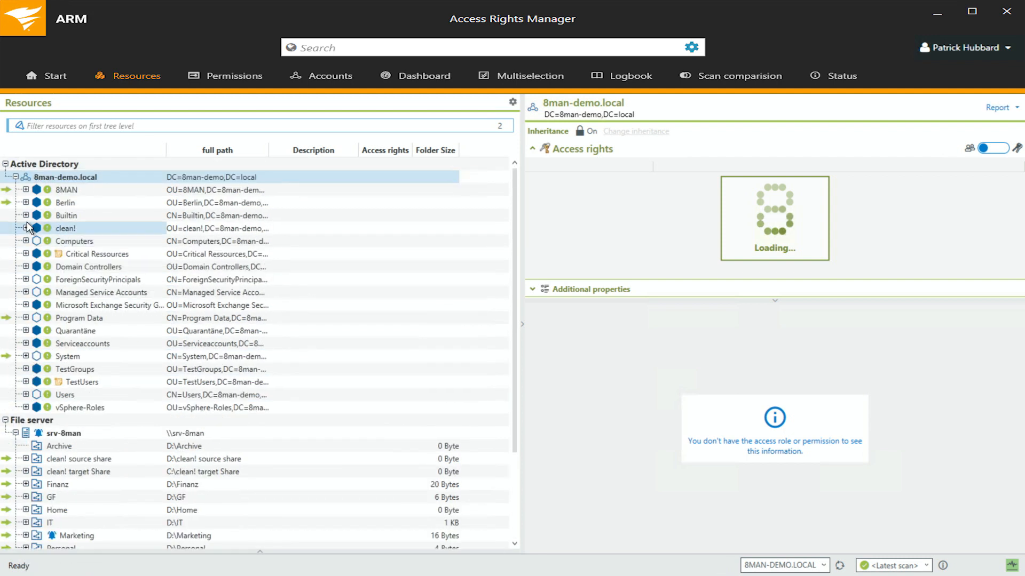
click(66, 215)
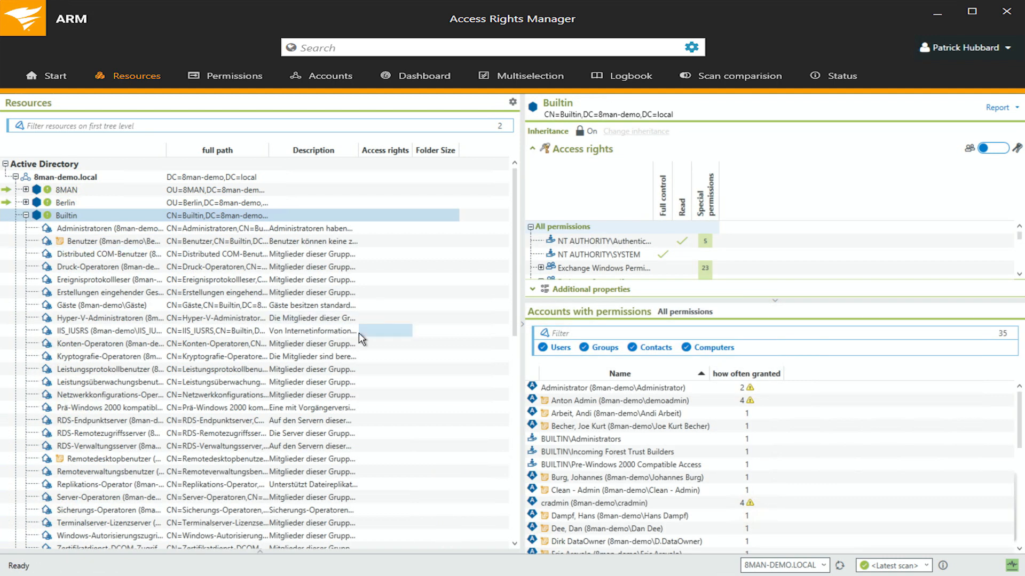
mouse_move(794, 419)
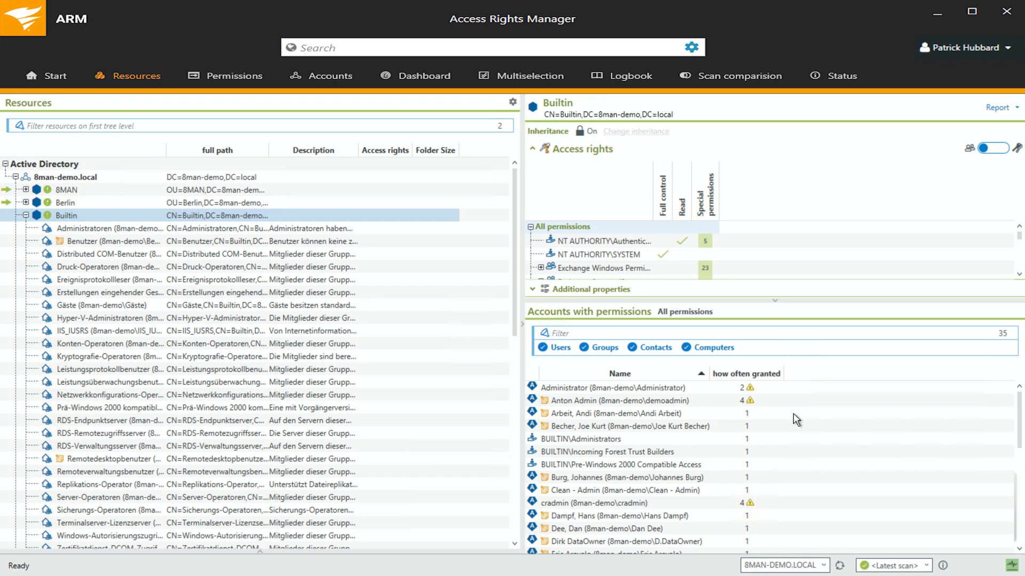
text(An)
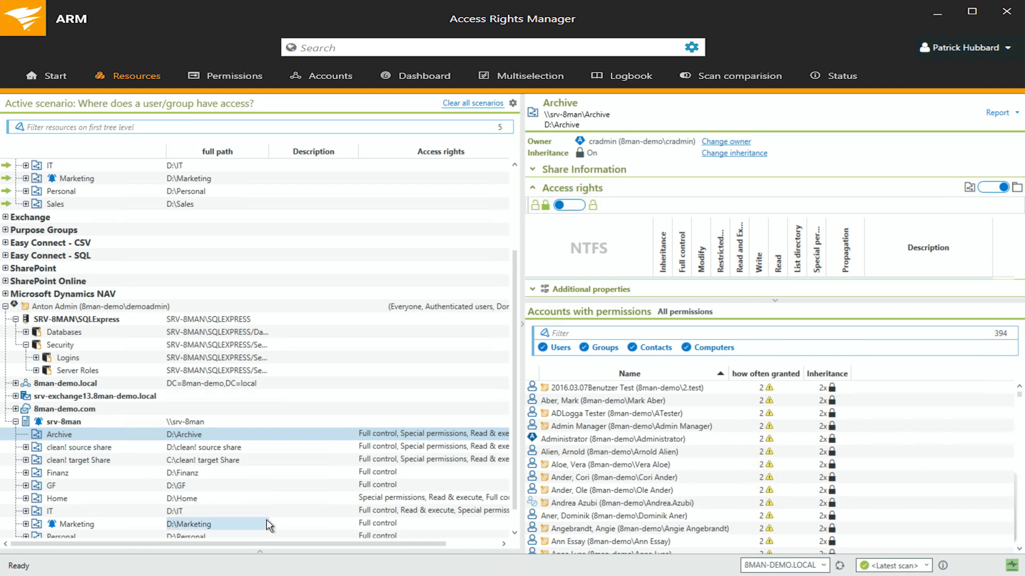
click(634, 413)
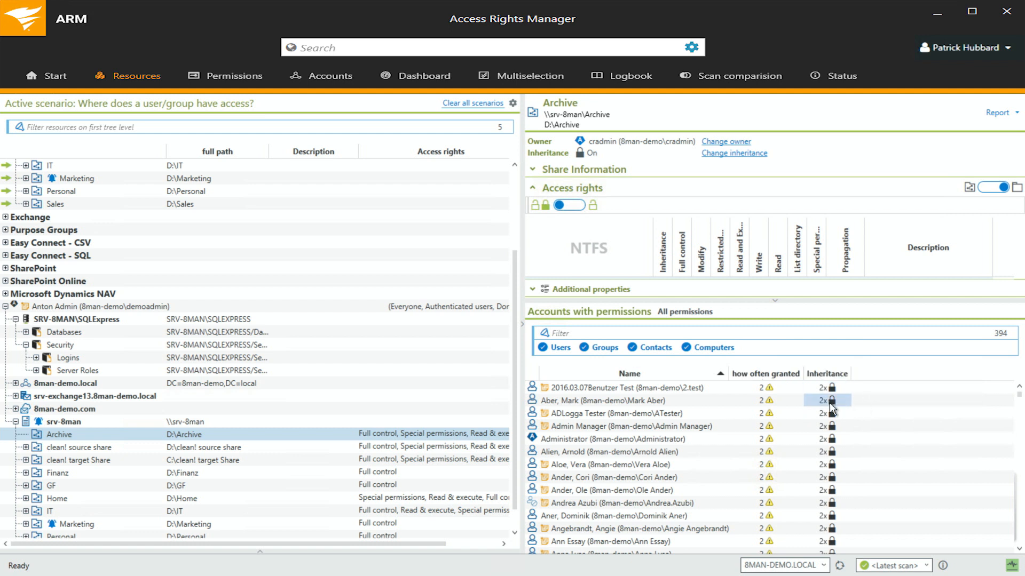
mouse_move(830, 400)
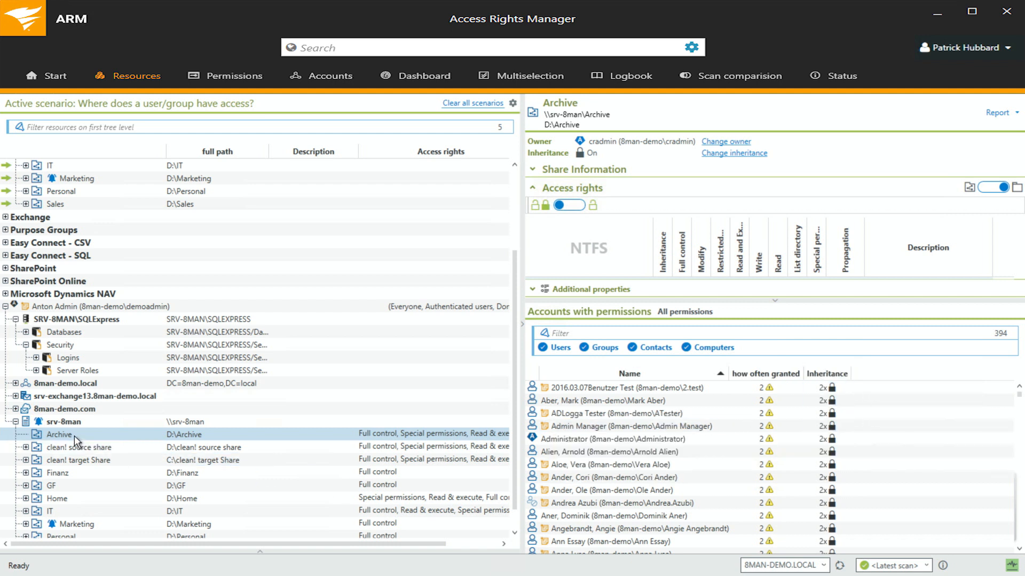
right_click(59, 435)
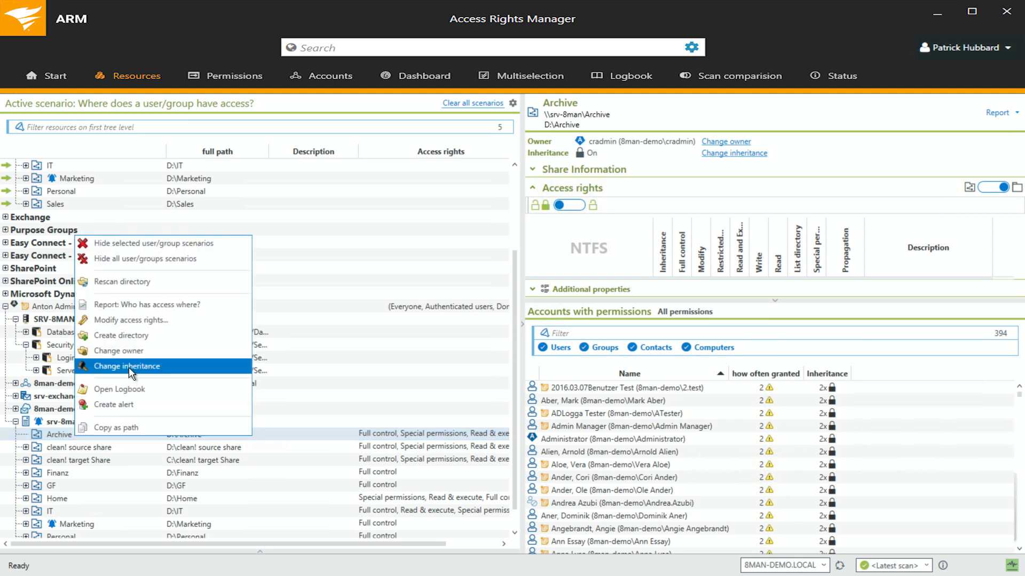
mouse_move(133, 373)
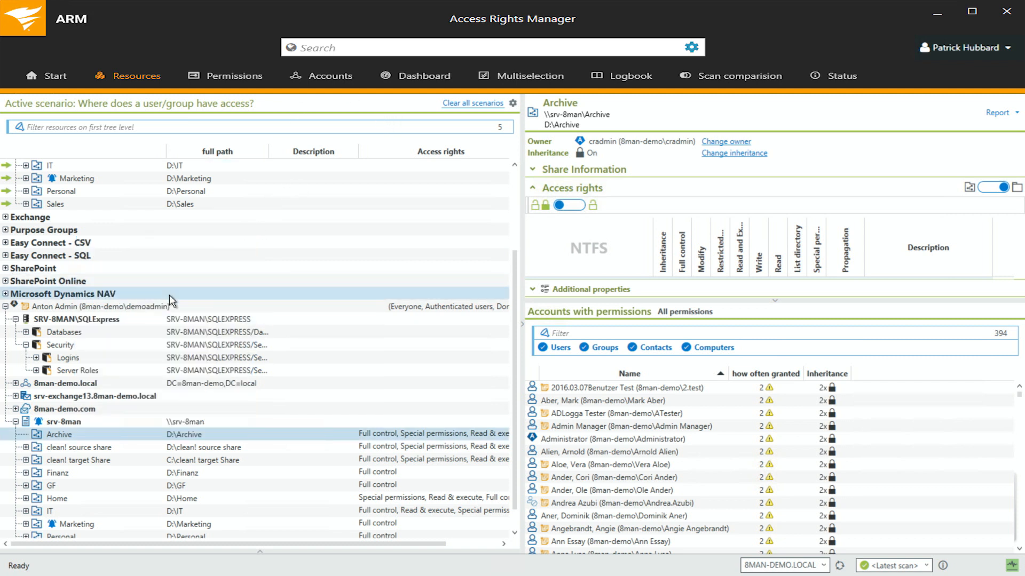
Bring up the account actions available for Anton Admin
right_click(91, 307)
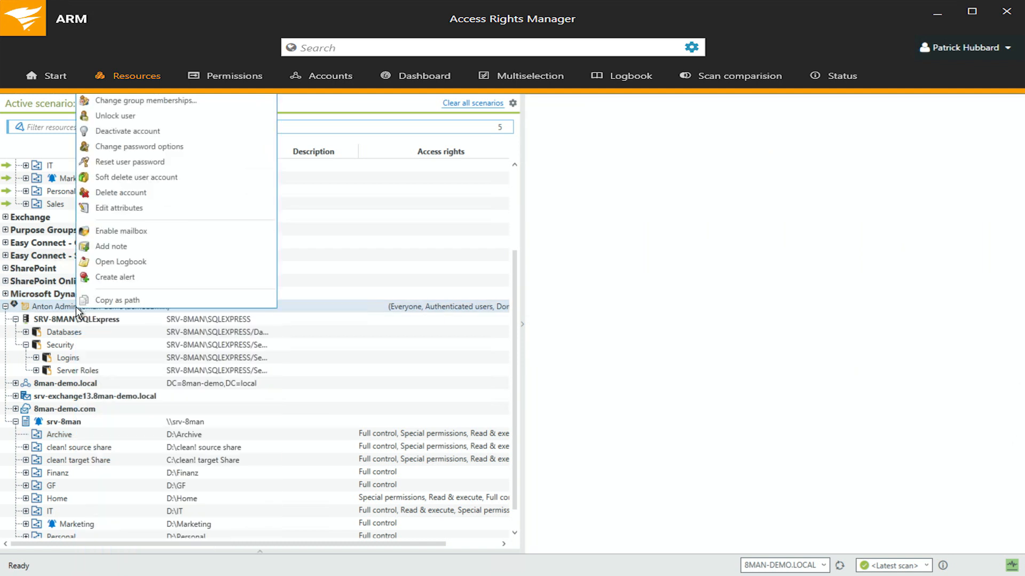
mouse_move(148, 100)
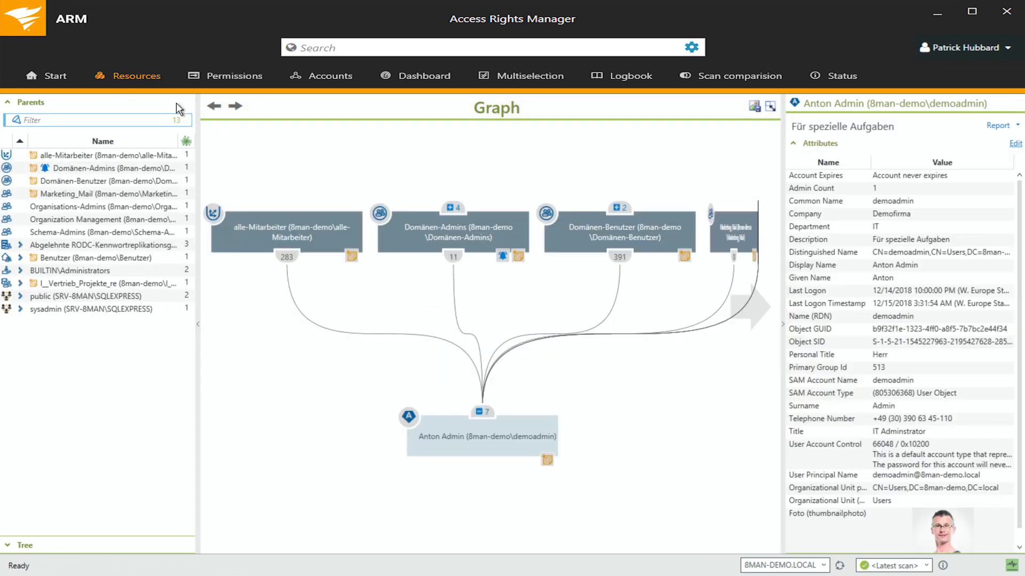
mouse_move(592, 354)
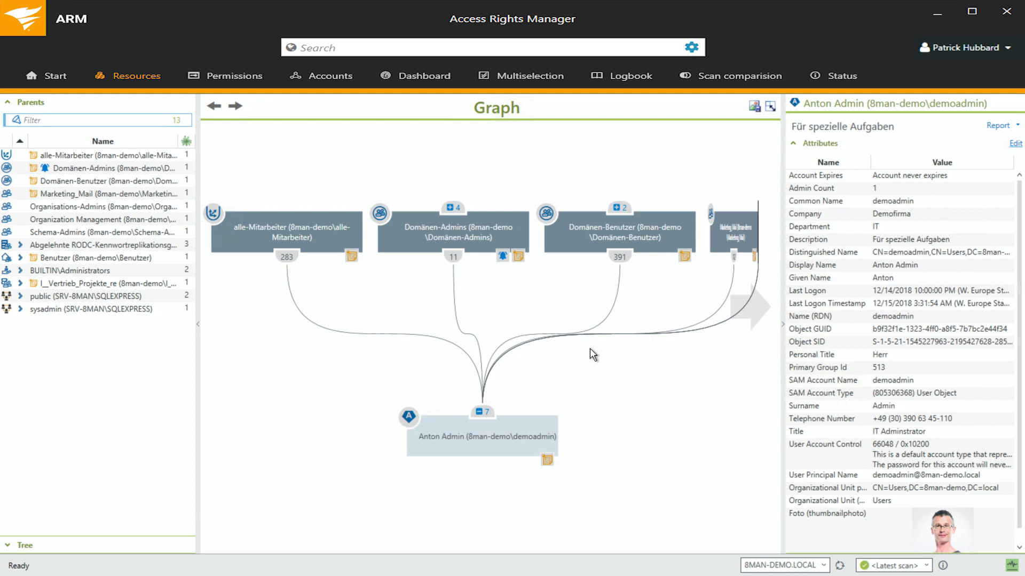
mouse_move(643, 351)
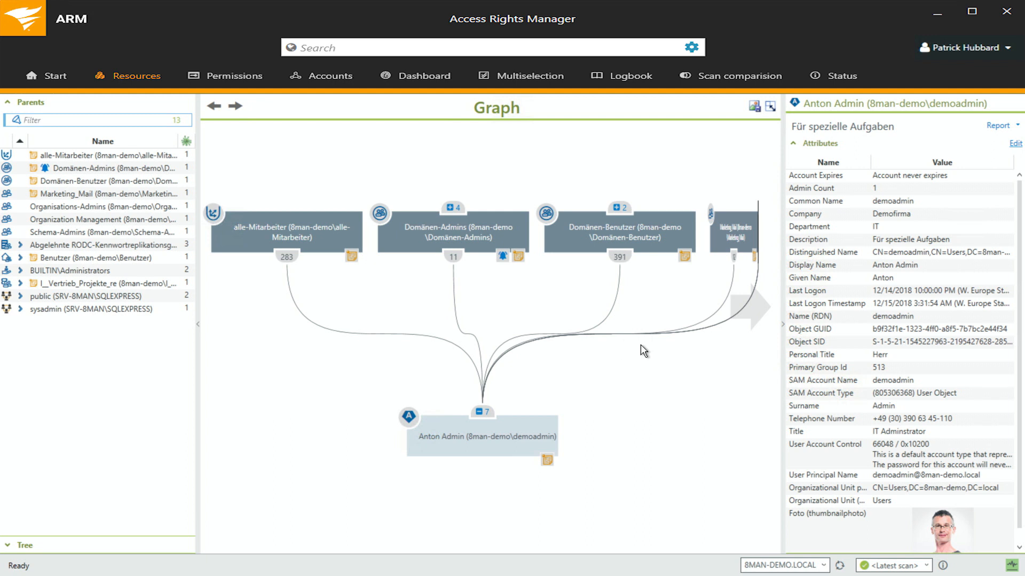
mouse_move(699, 371)
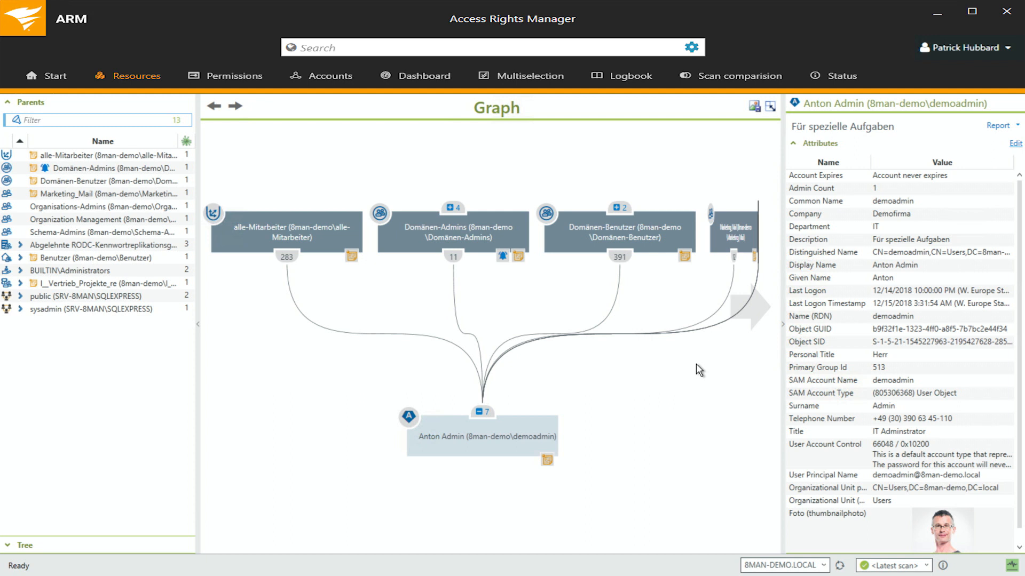
mouse_move(290, 211)
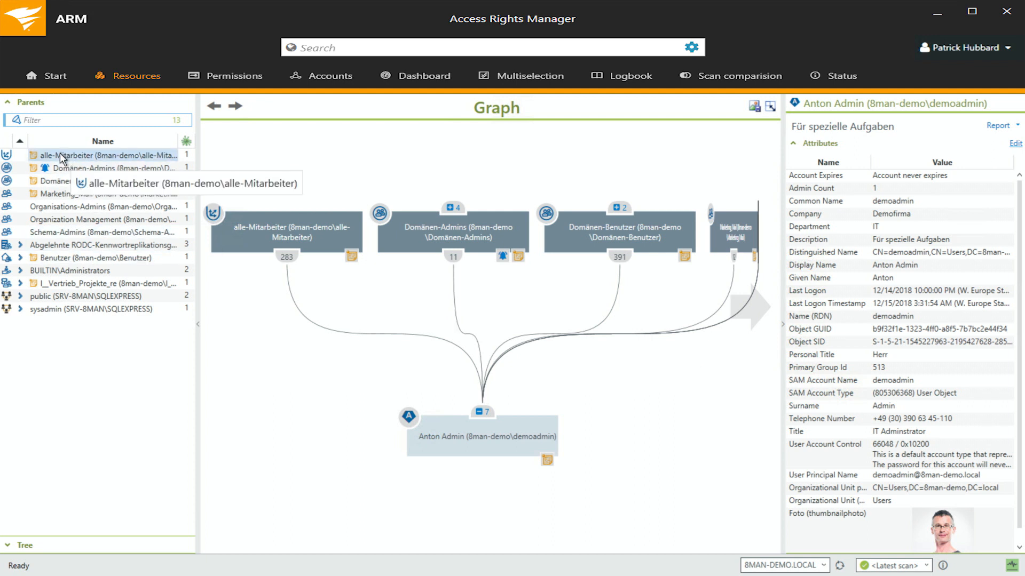
mouse_move(471, 247)
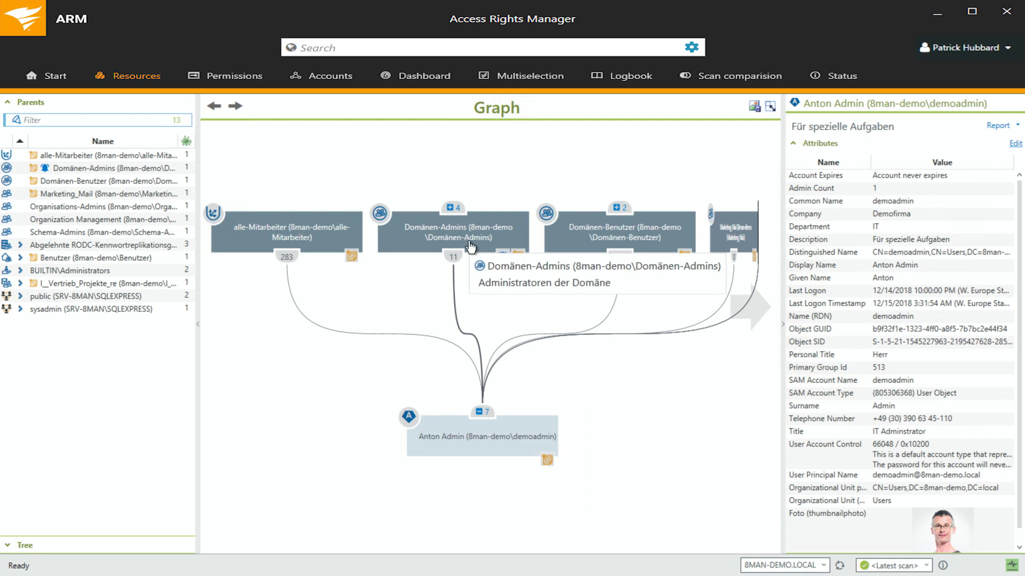
mouse_move(453, 208)
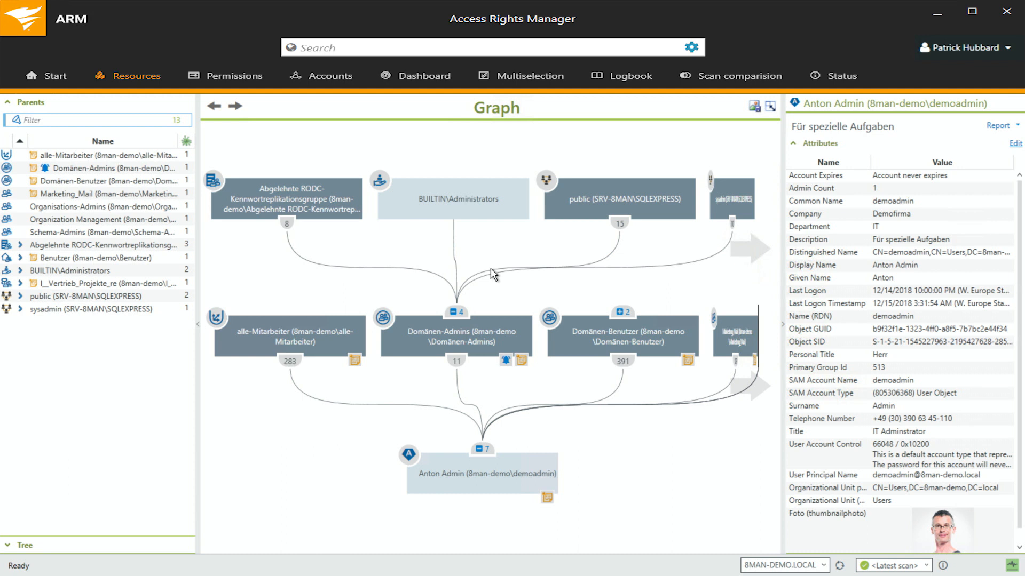
click(628, 76)
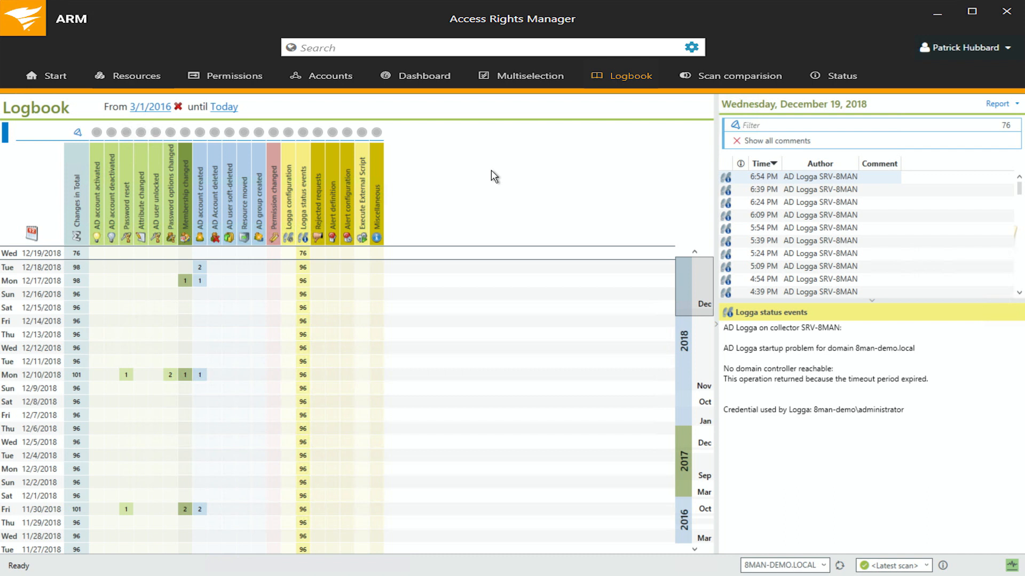
mouse_move(234, 396)
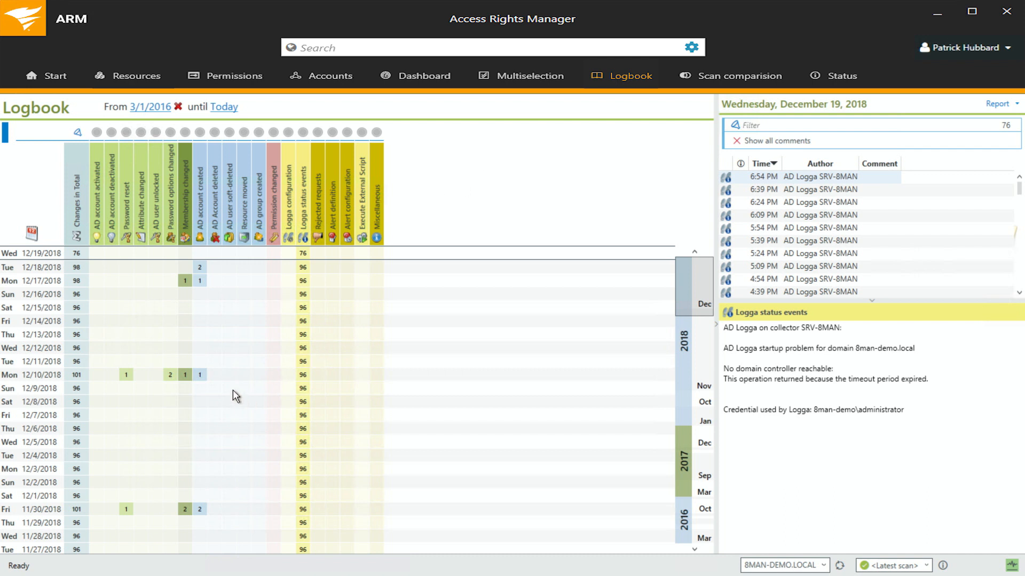
mouse_move(205, 302)
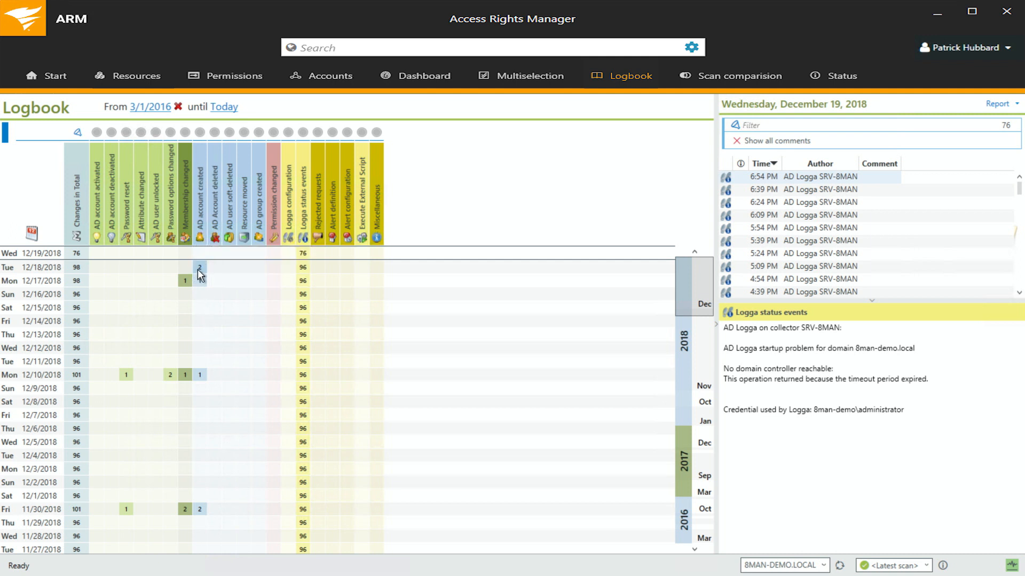
mouse_move(199, 268)
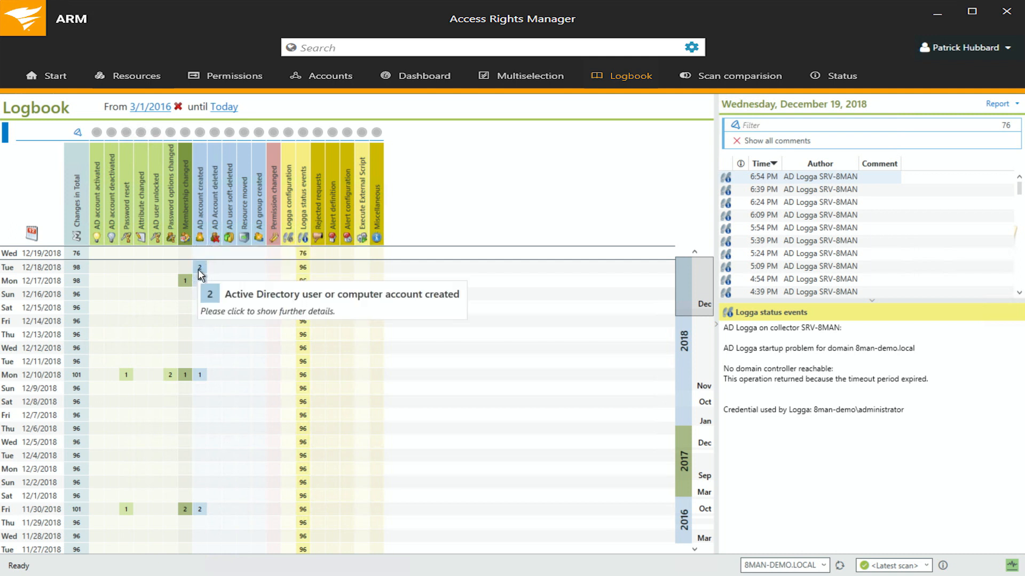
List the account creations of 12/18/2018 and show the 8:26 PM entry's details
click(200, 269)
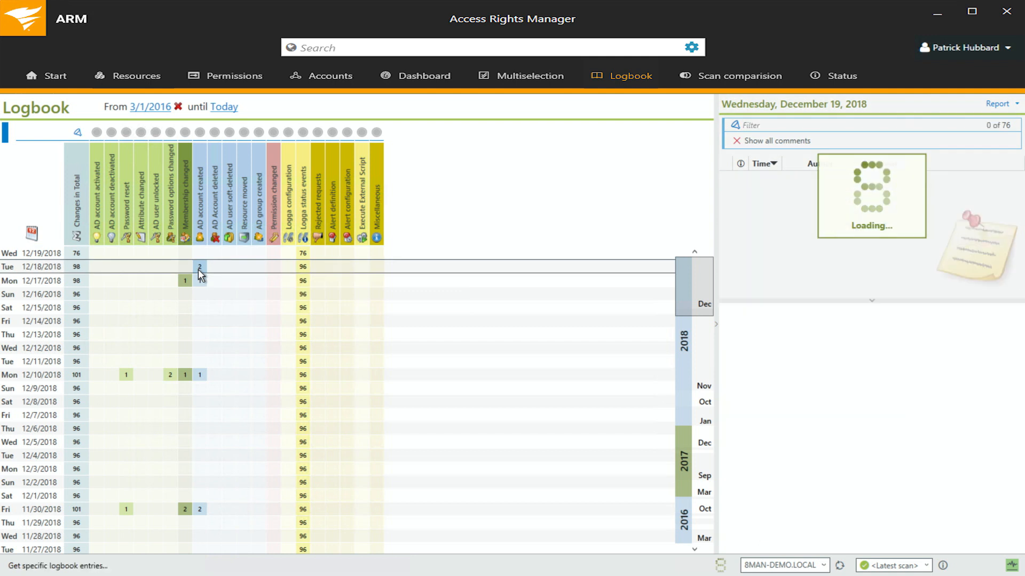
click(199, 267)
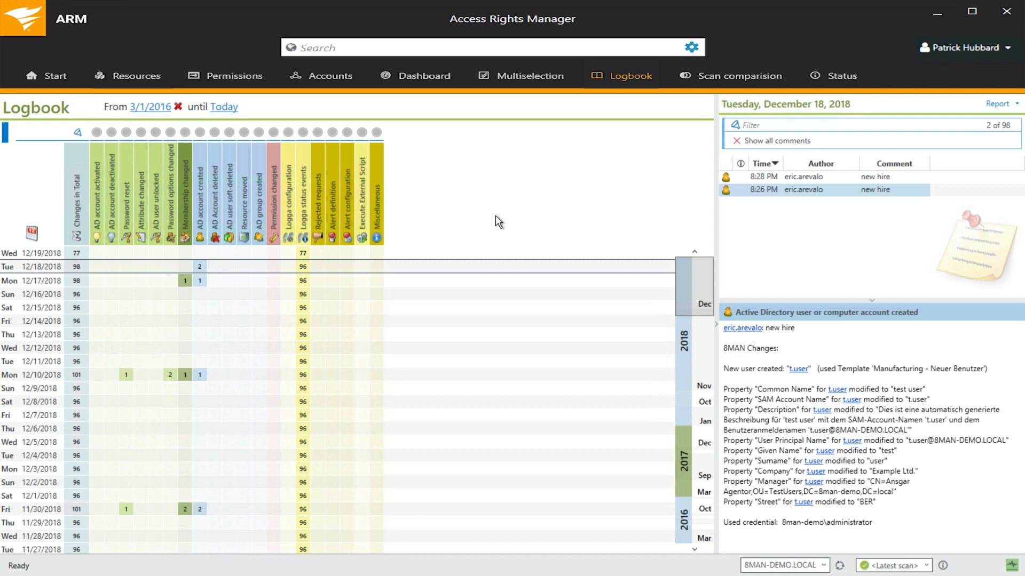
mouse_move(723, 266)
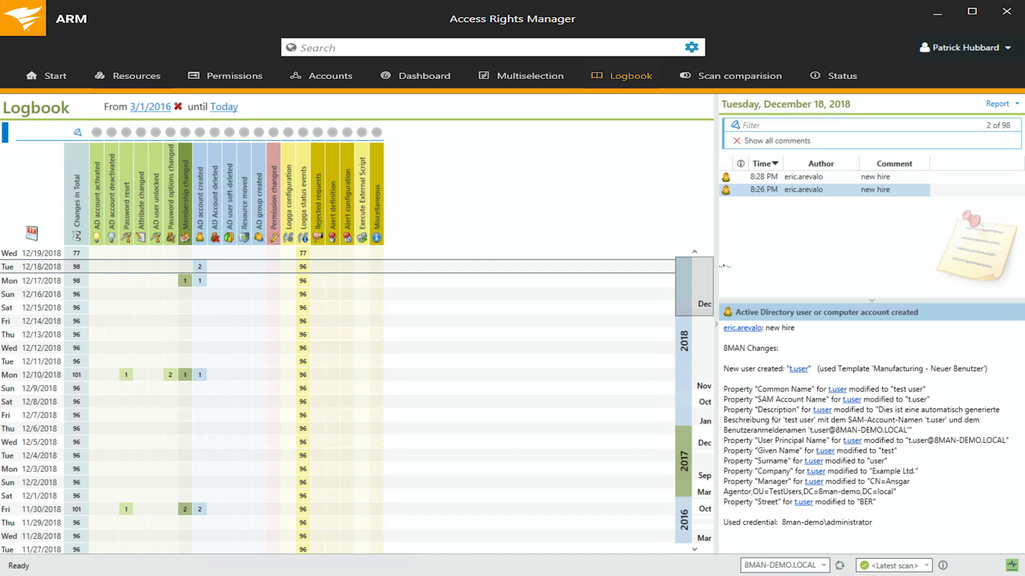
click(740, 328)
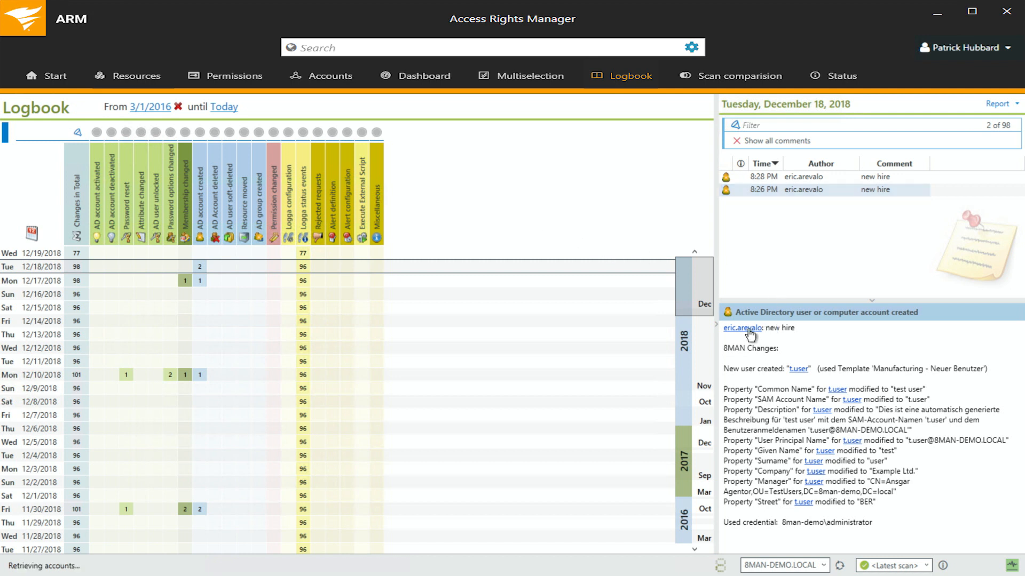
click(741, 328)
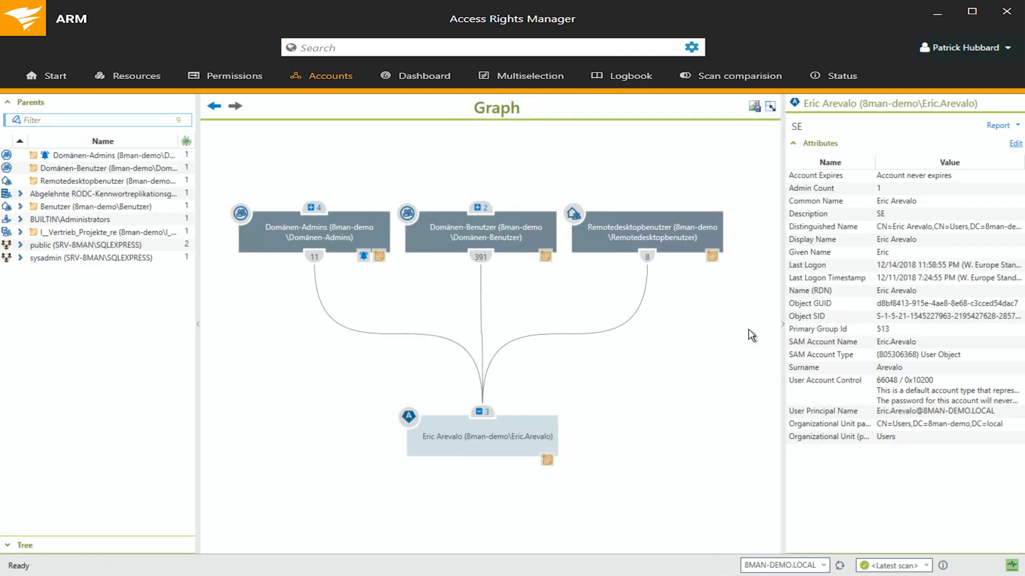
mouse_move(626, 325)
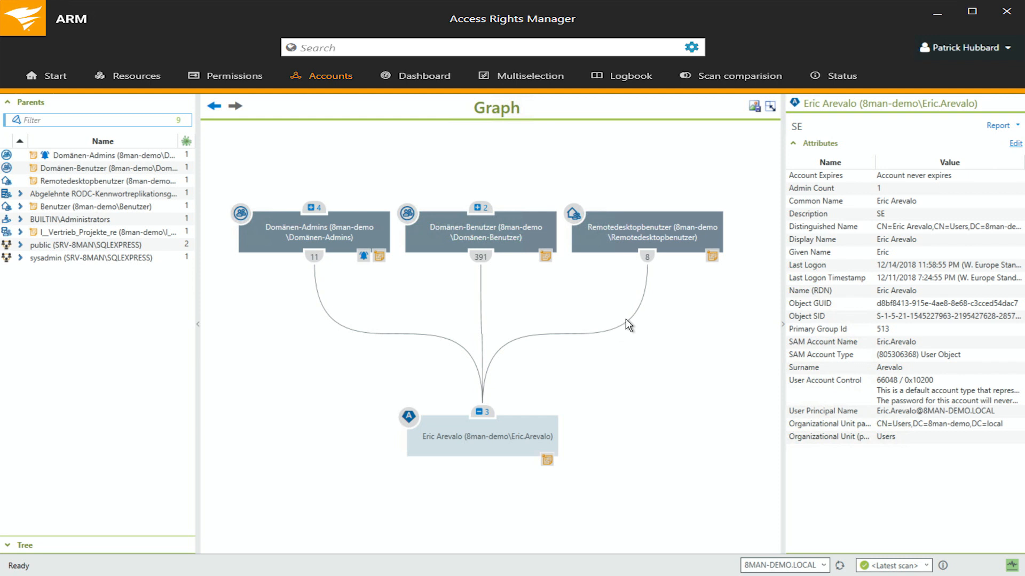
mouse_move(526, 295)
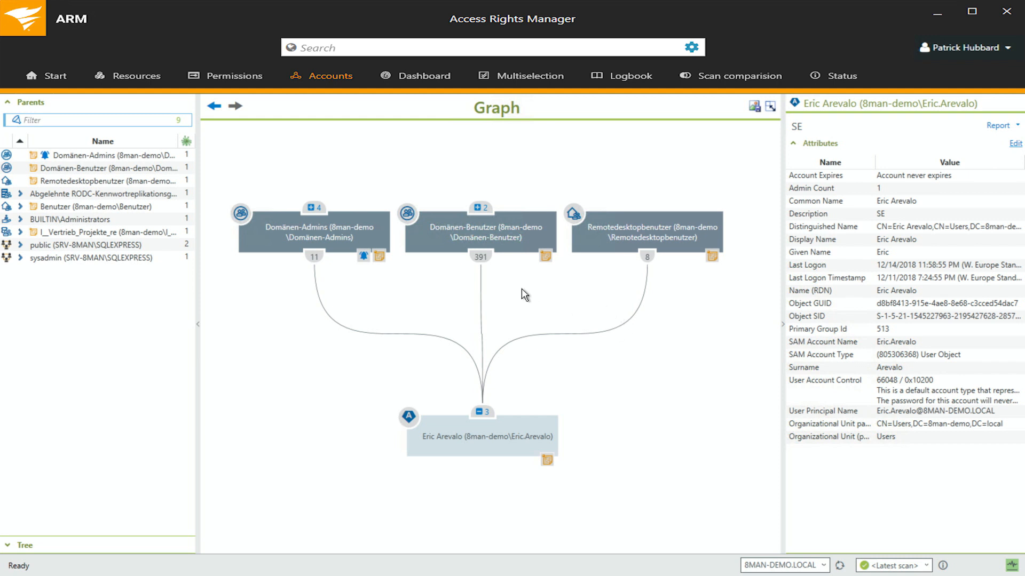
Show the five comments recorded on the Domänen-Benutzer group
click(545, 256)
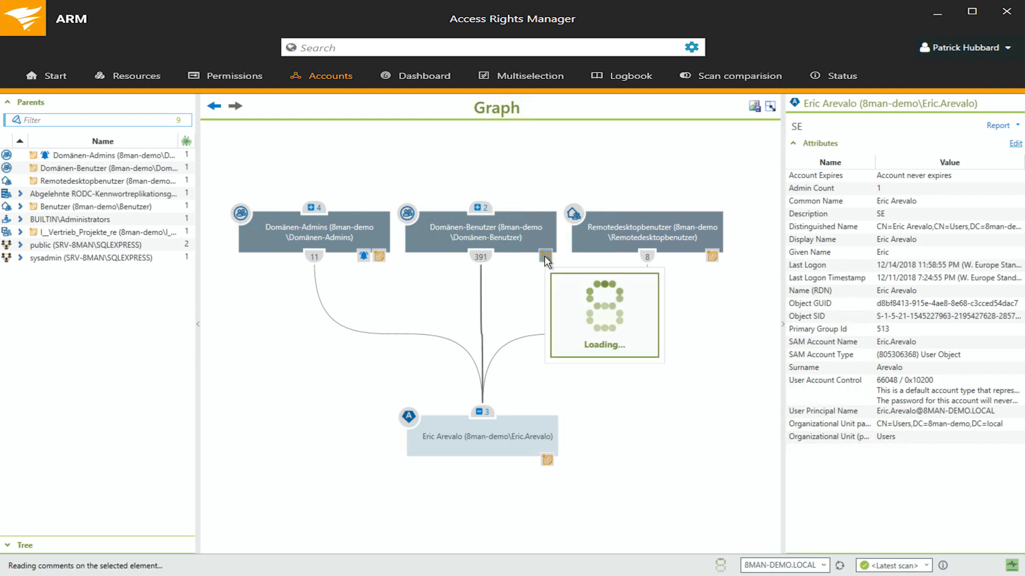
click(547, 257)
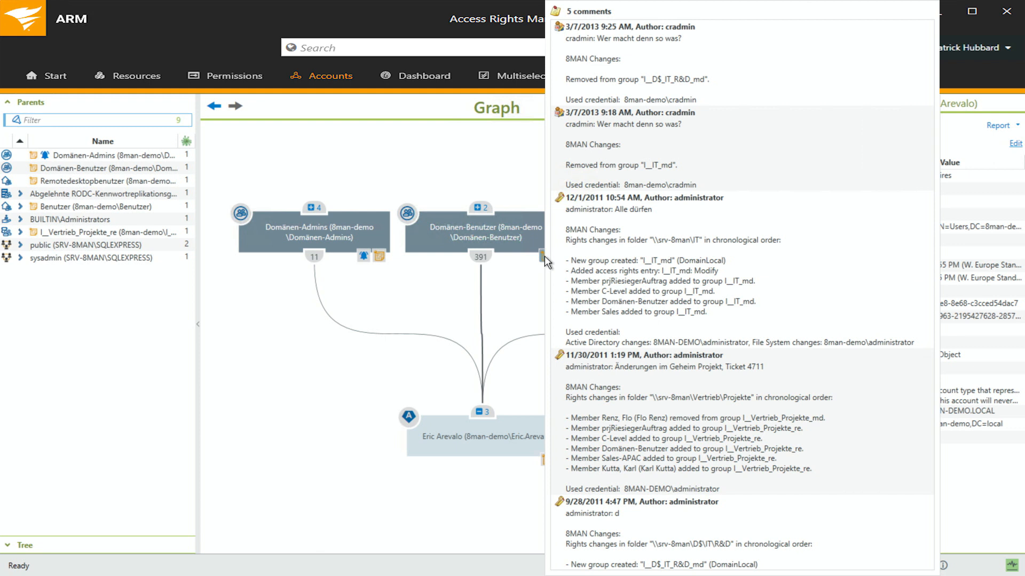